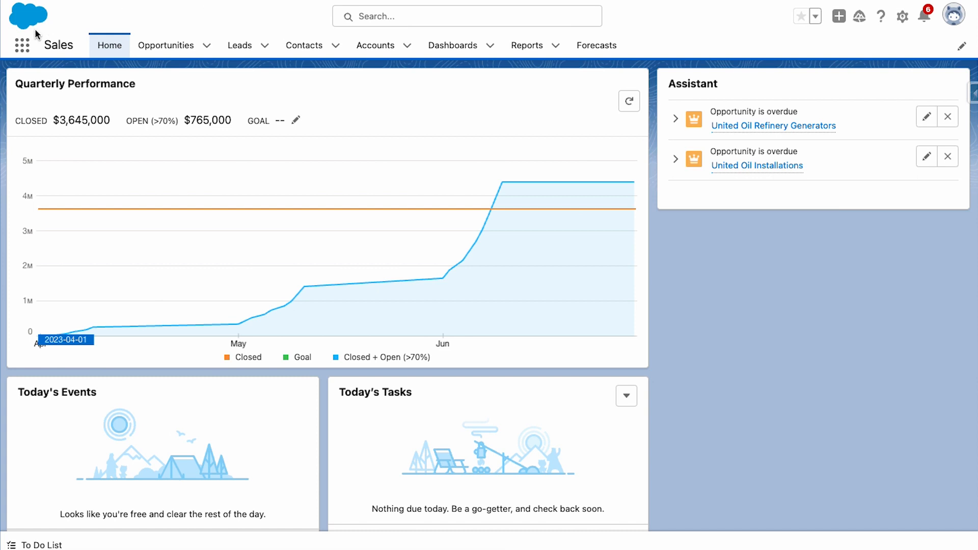
Switch to the Service Cloud Console app from the App Launcher
{"action": "left_click", "coordinate": [22, 44]}
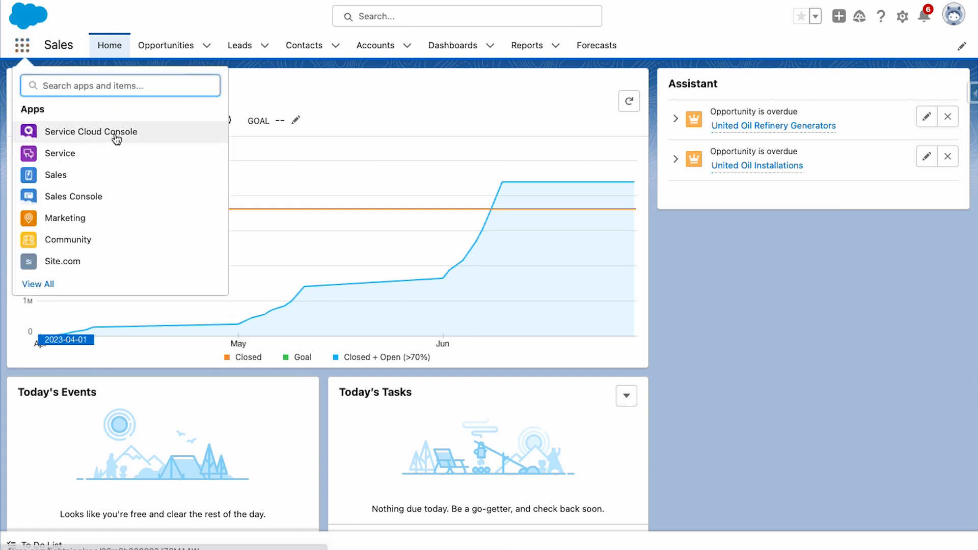
{"action": "left_click", "coordinate": [91, 131]}
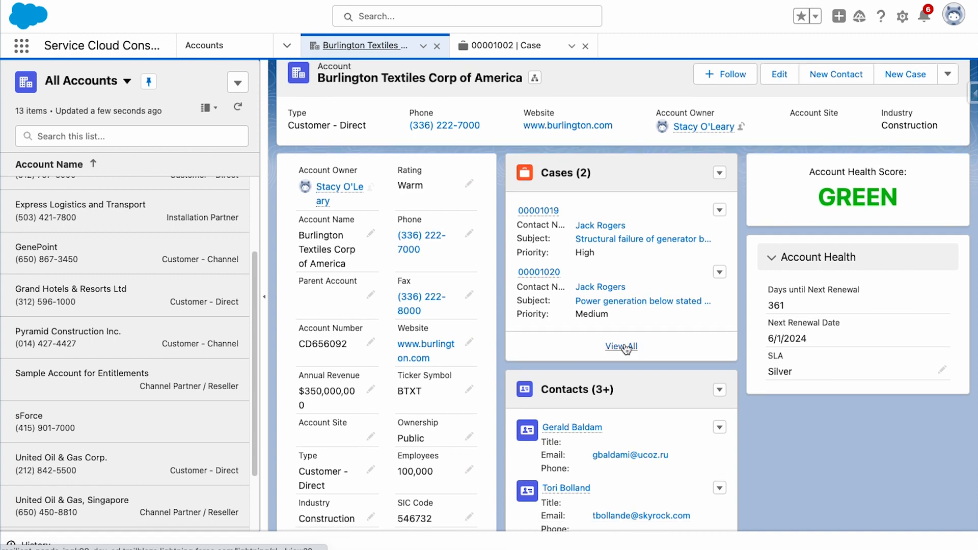
Scroll down the Burlington Textiles account page toward the Knowledge Article 1 record
{"action": "scroll", "scroll_direction": "down", "scroll_amount": 3}
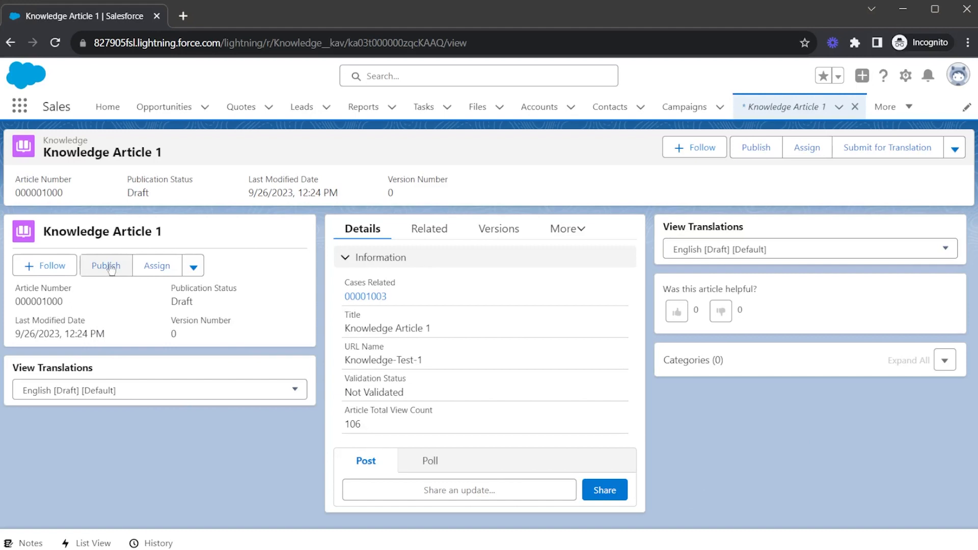
Publish Knowledge Article 1 now, flagged as a new version
{"action": "left_click", "coordinate": [106, 265]}
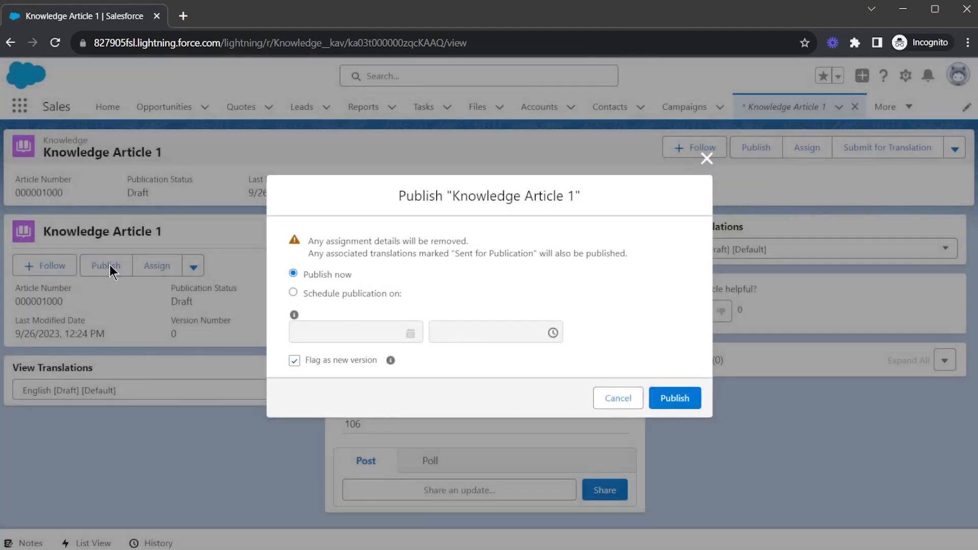
{"action": "left_click", "coordinate": [675, 398]}
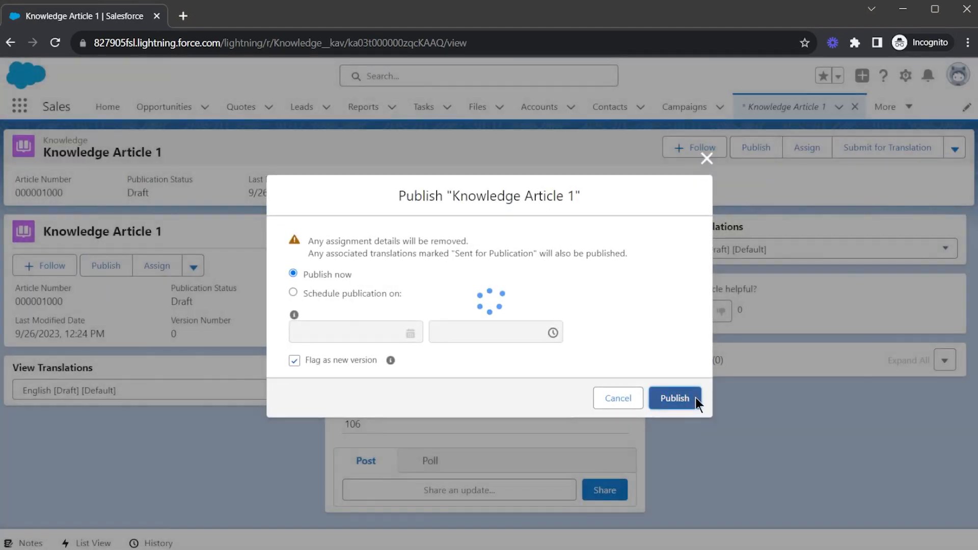
{"action": "left_click", "coordinate": [675, 398]}
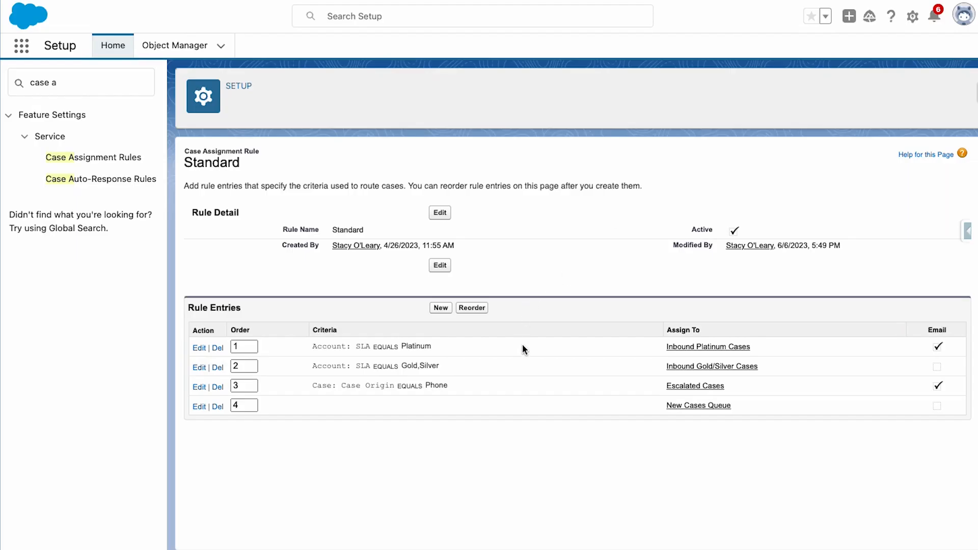
{"action": "mouse_move", "coordinate": [377, 352]}
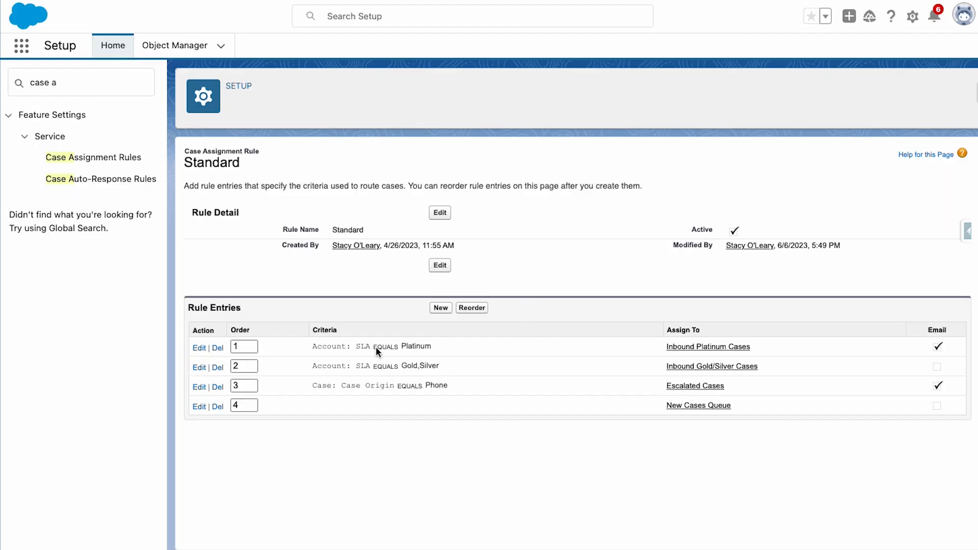
{"action": "mouse_move", "coordinate": [763, 368]}
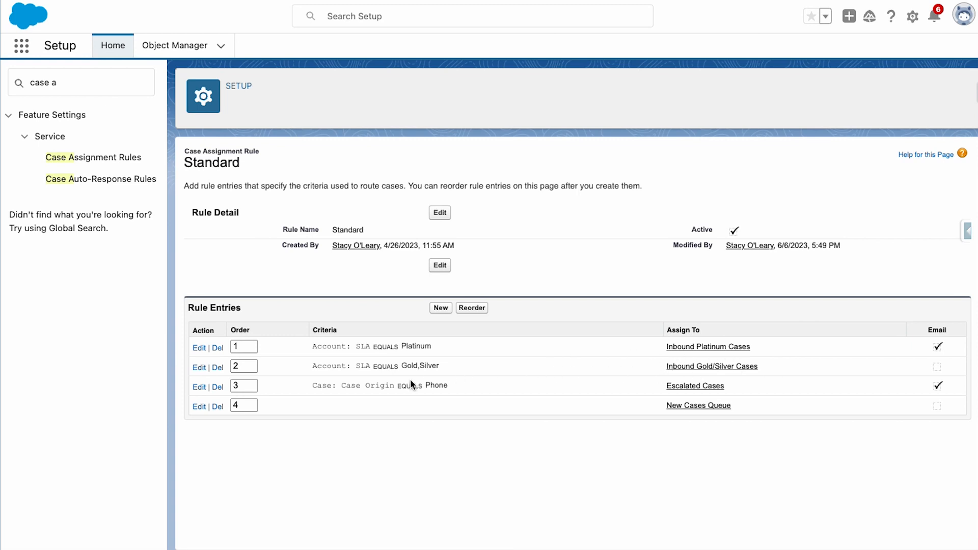
{"action": "mouse_move", "coordinate": [855, 402]}
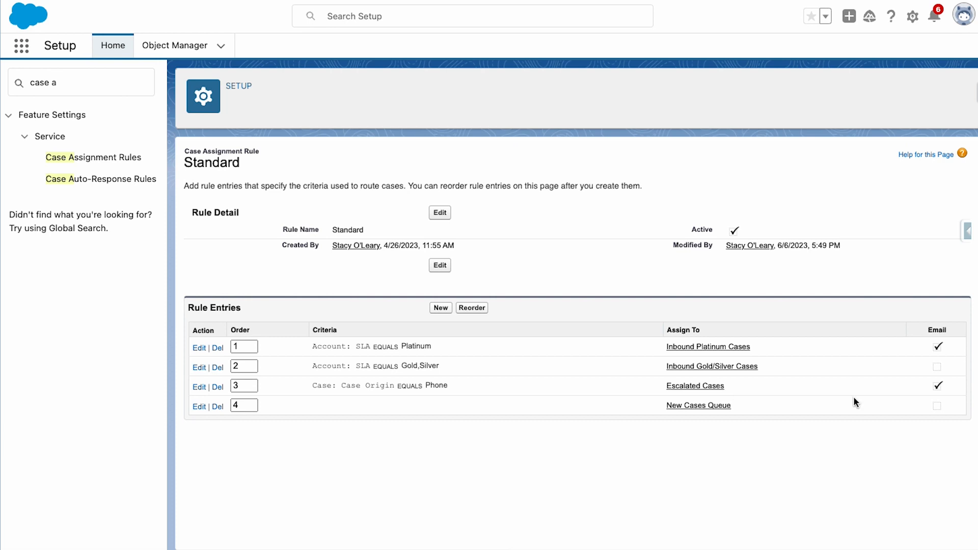
{"action": "mouse_move", "coordinate": [933, 306]}
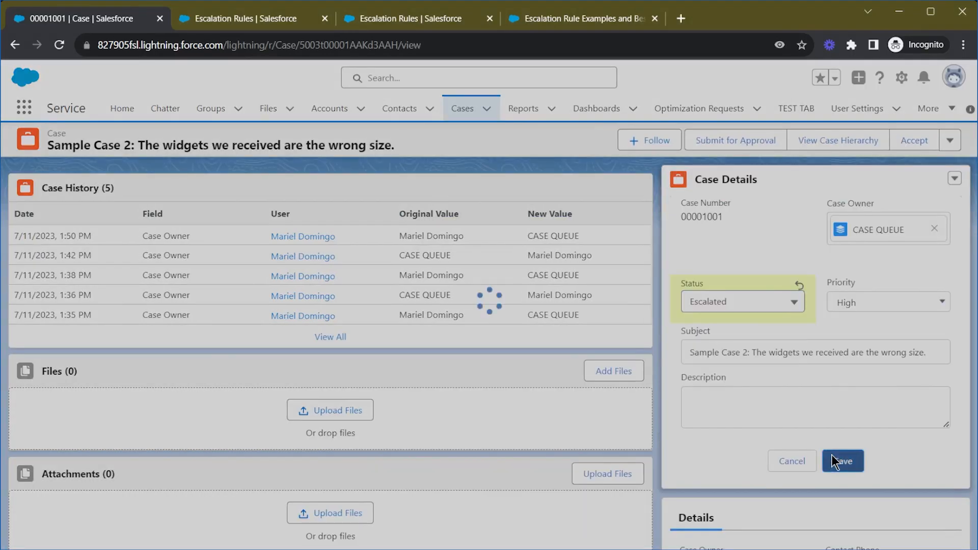
Save Sample Case 2 with its status set to Escalated
{"action": "left_click", "coordinate": [842, 461]}
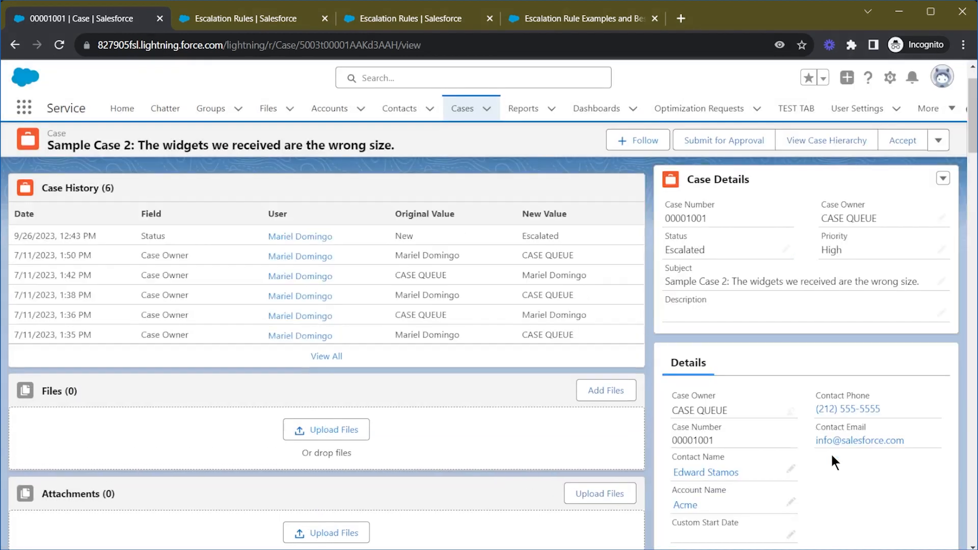